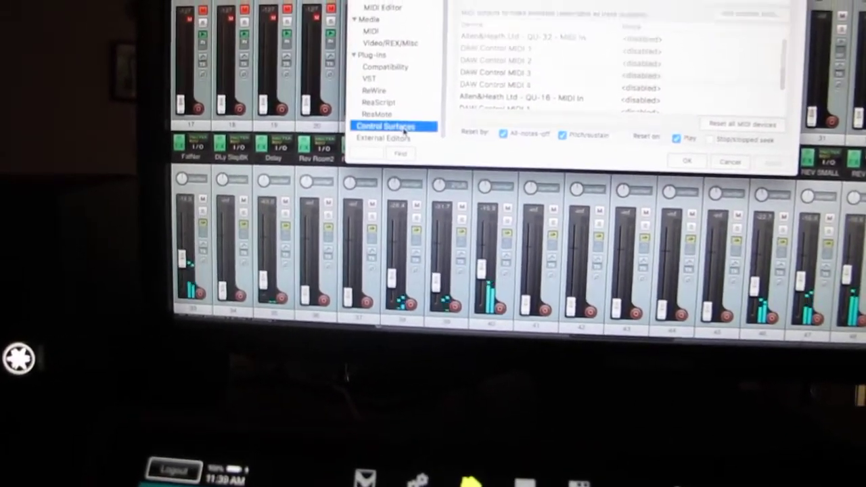
Show the Control Surfaces page under Plug-ins, listing the six configured Mackie Control devices.
{"action": "left_click", "coordinate": [389, 126]}
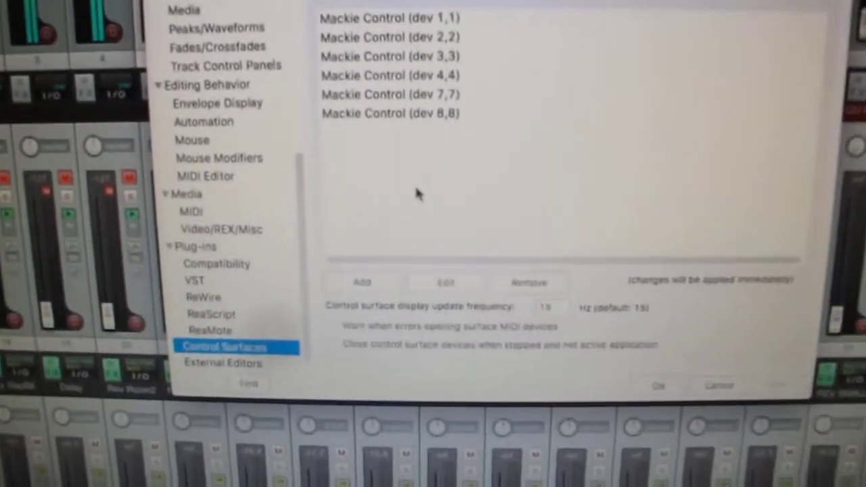